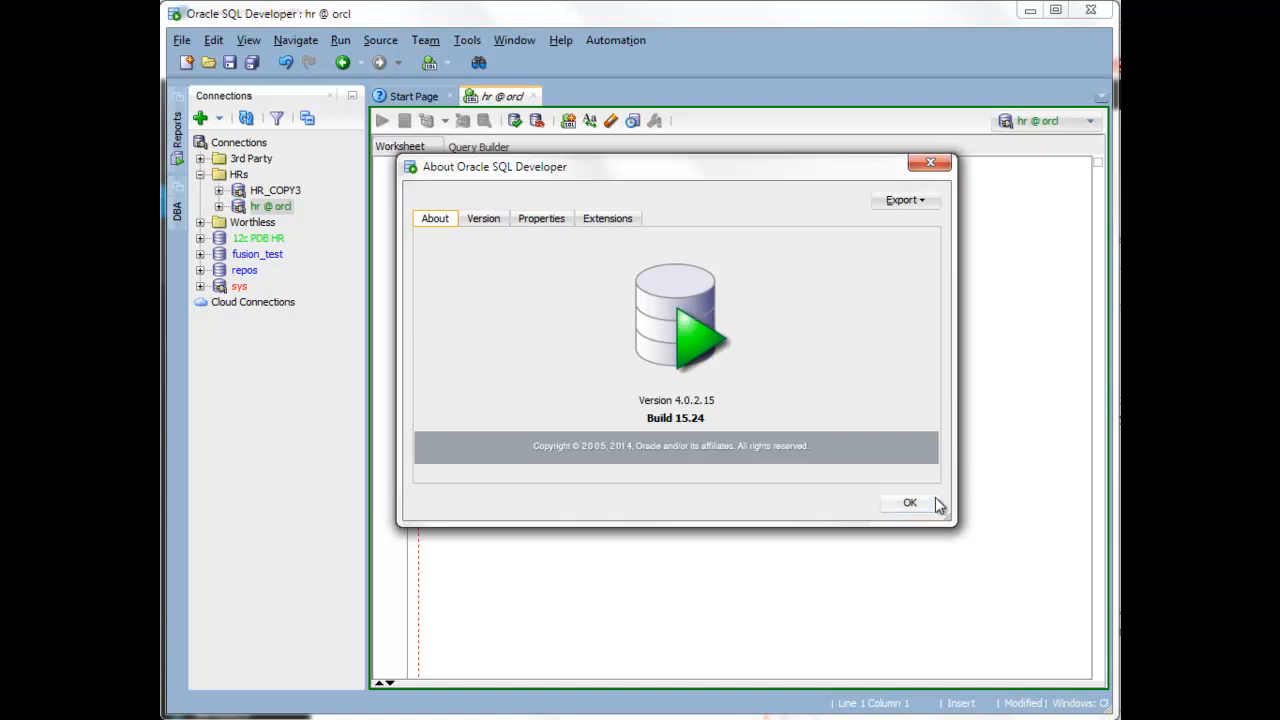
Dismiss the About window and insert HR_COPY3.COUNTRIES into a query via completion.
left_click(909, 502)
type("from")
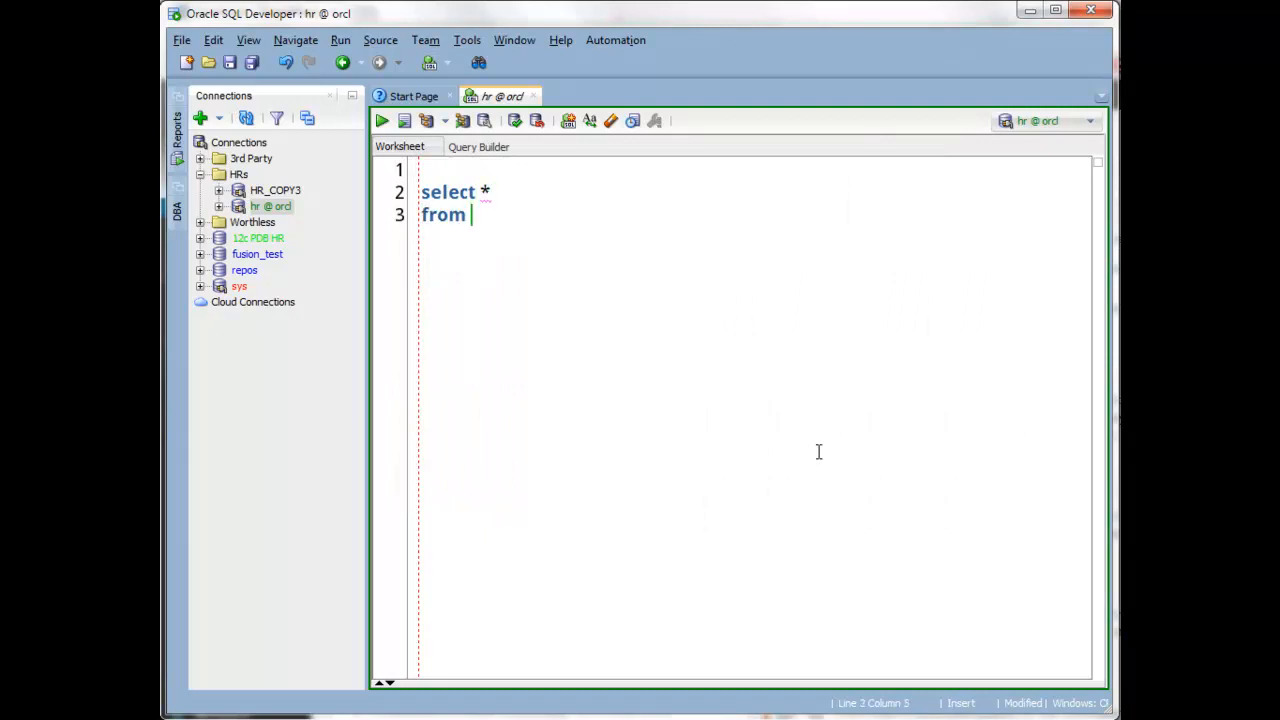
type("hrc")
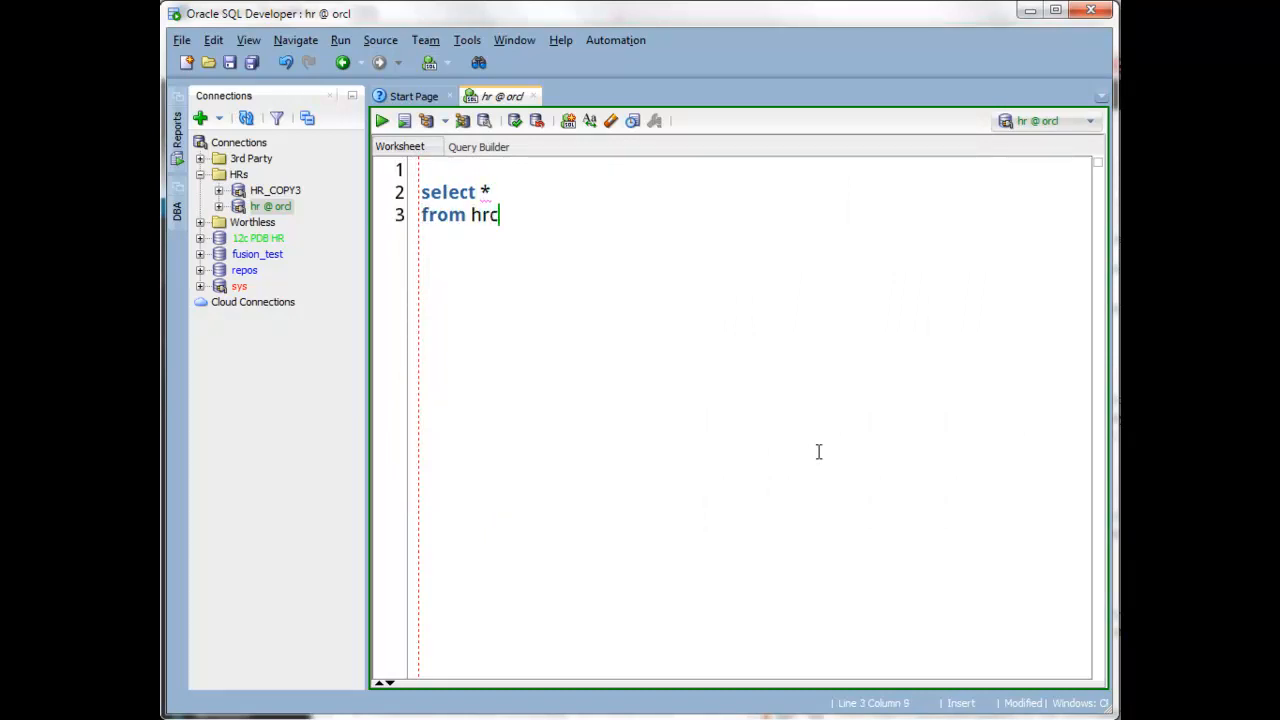
type("_")
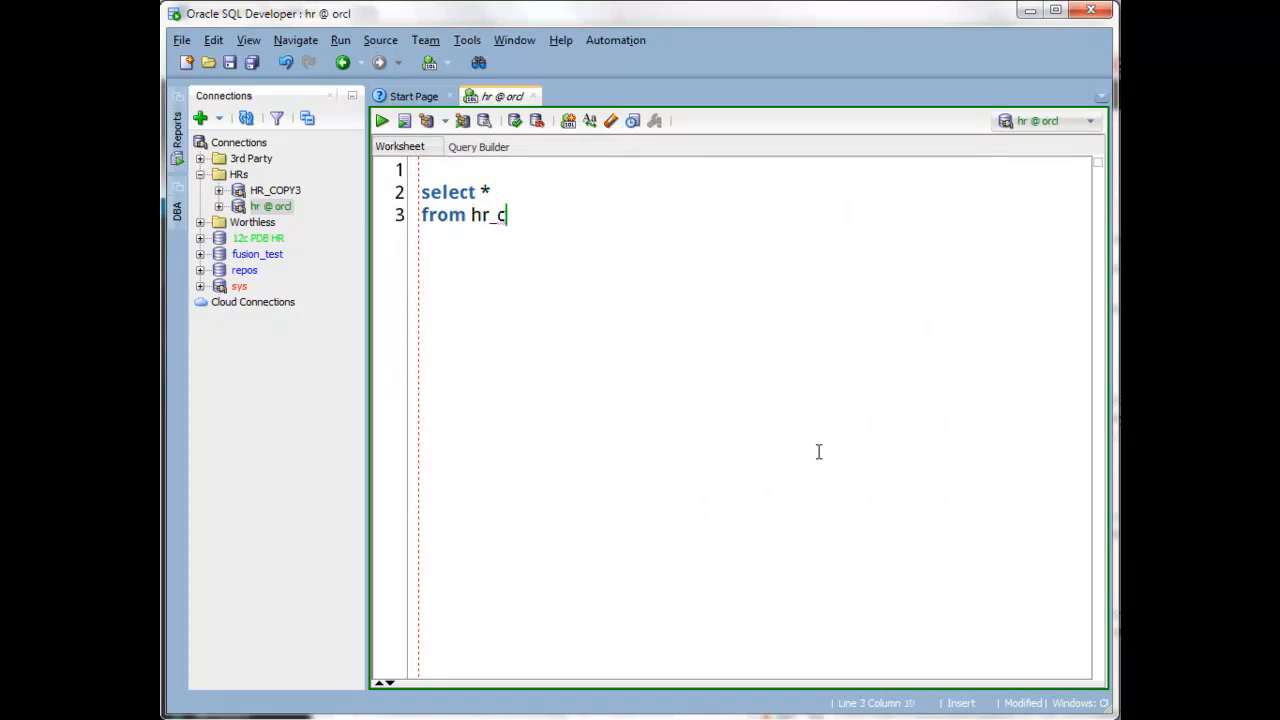
type("opy3.")
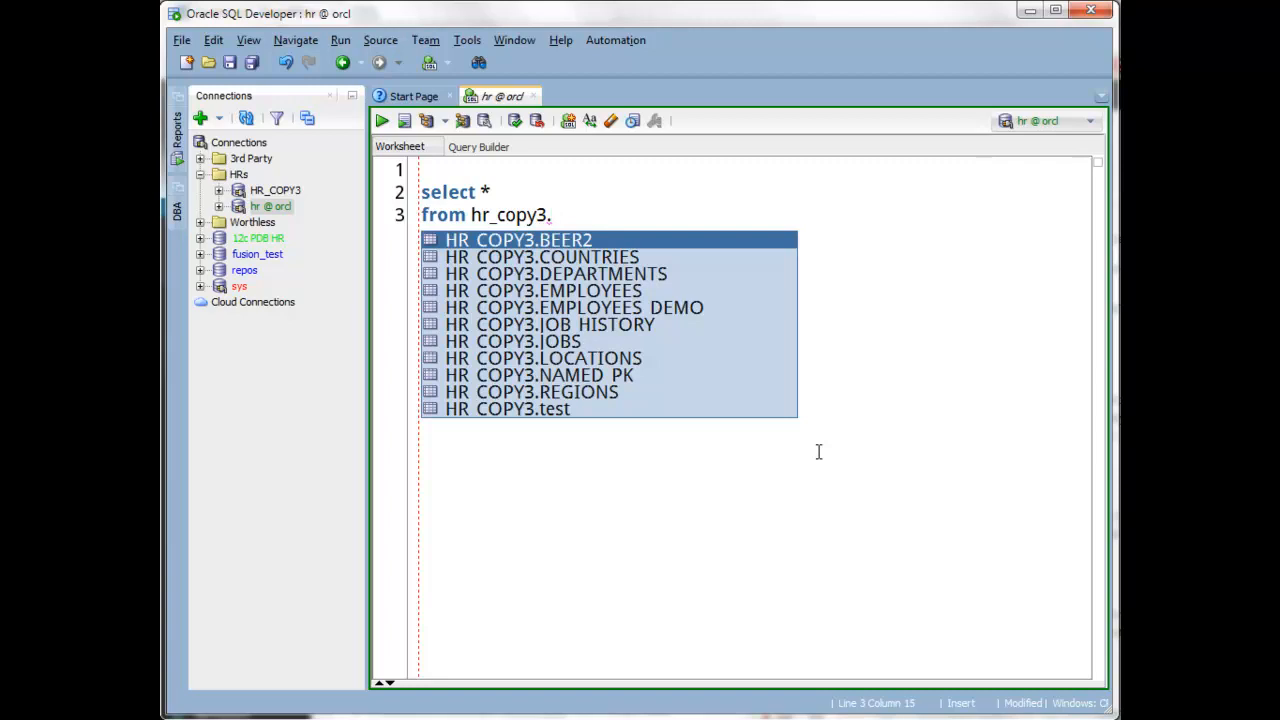
left_click(574, 307)
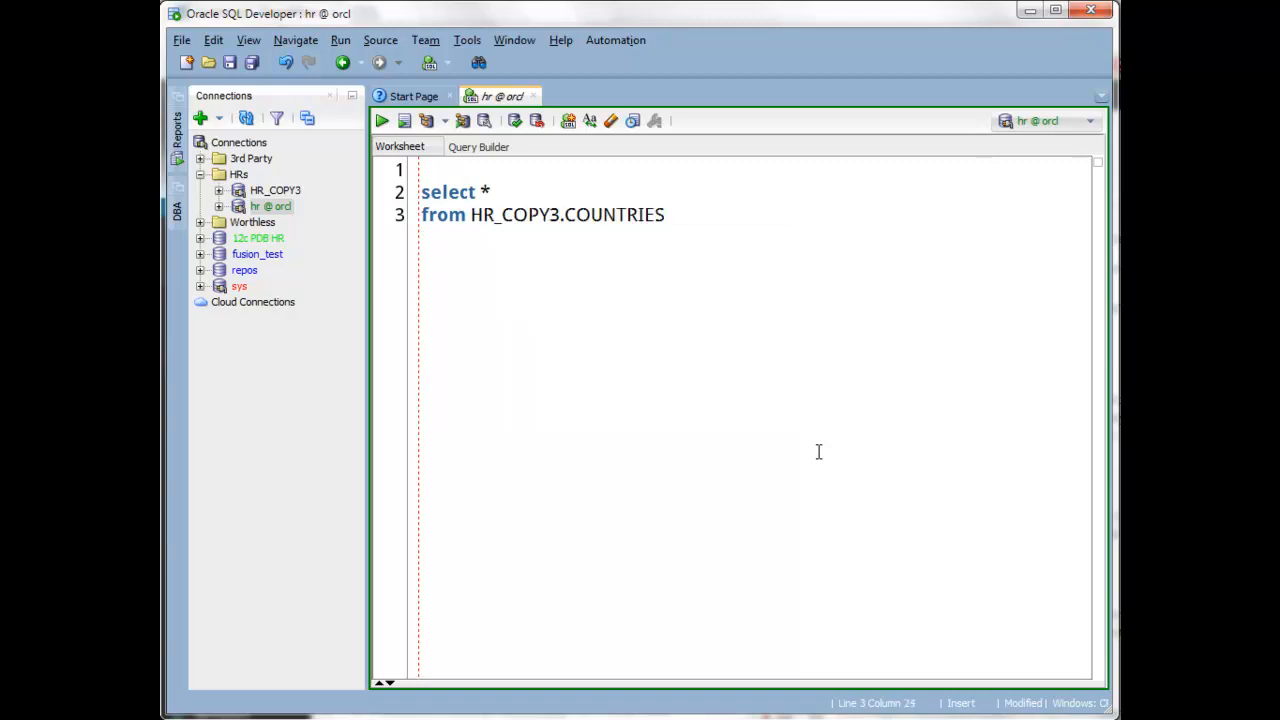
Replace the asterisk with aliased COUNTRIES columns, then clear the worksheet.
key("BackSpace")
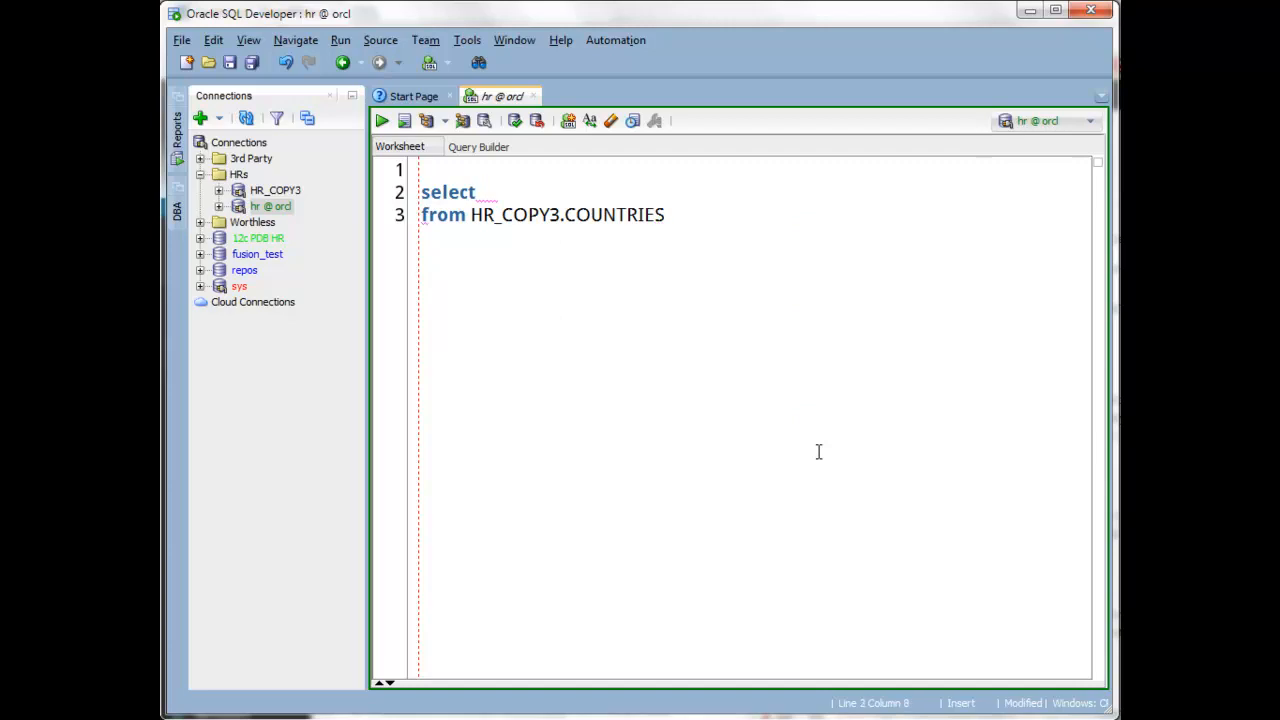
type(".")
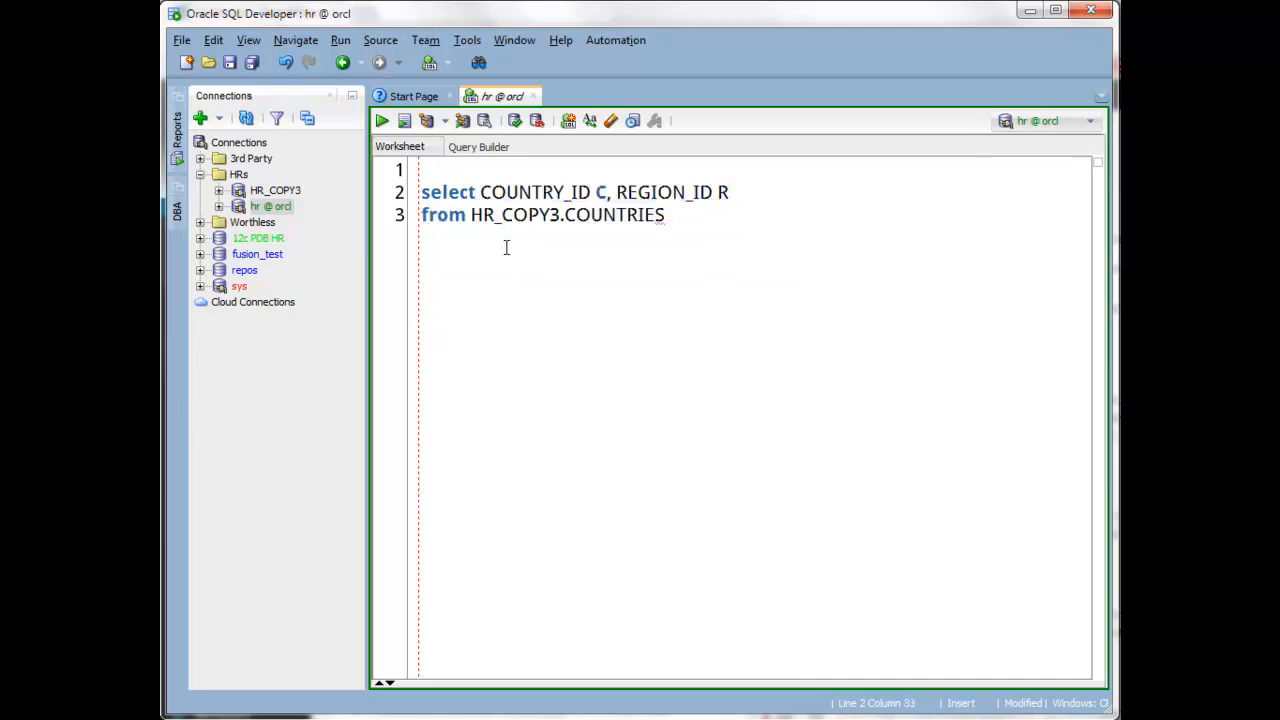
left_click(660, 214)
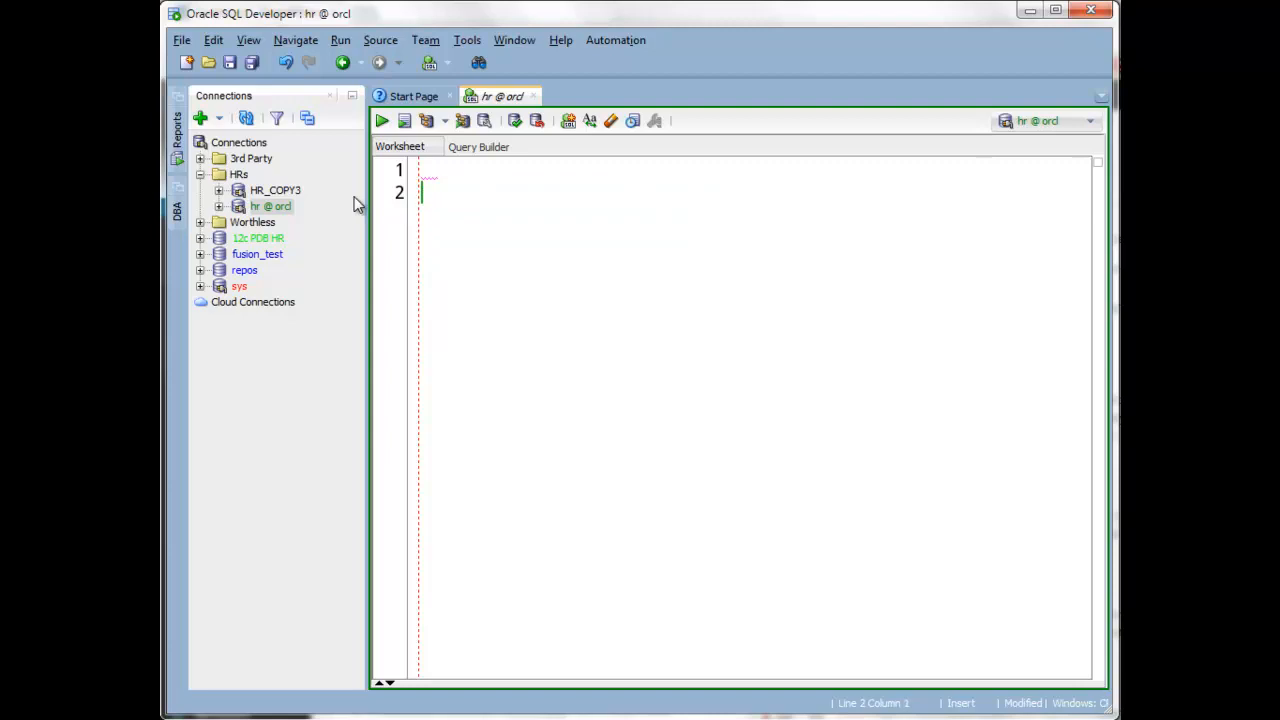
Show Code Editor > Completion Insight in Tools > Preferences.
left_click(467, 40)
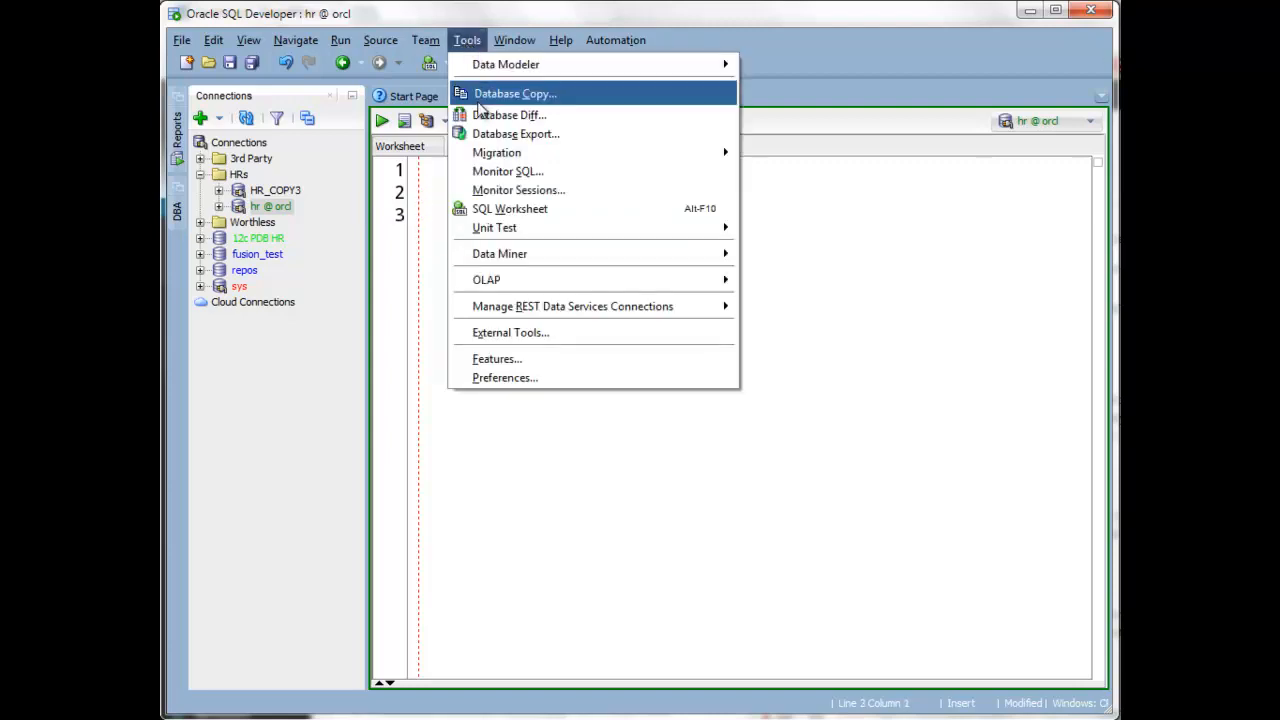
left_click(505, 377)
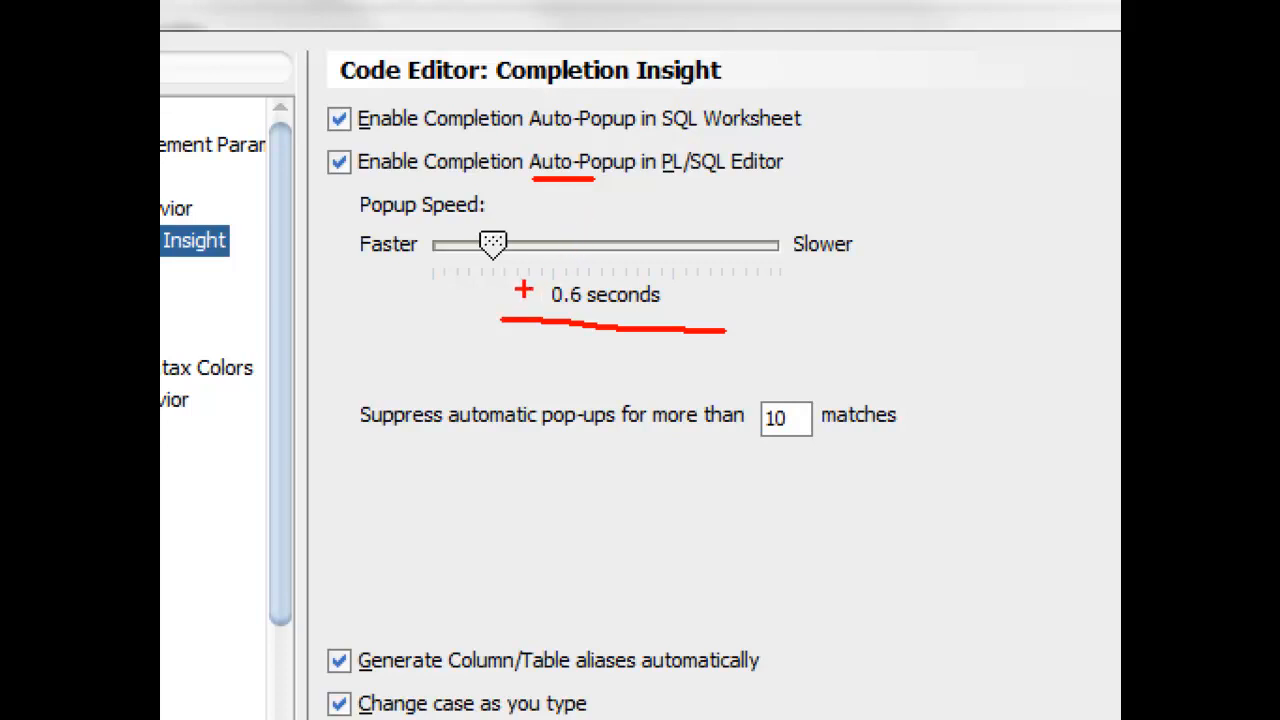
mouse_move(558, 347)
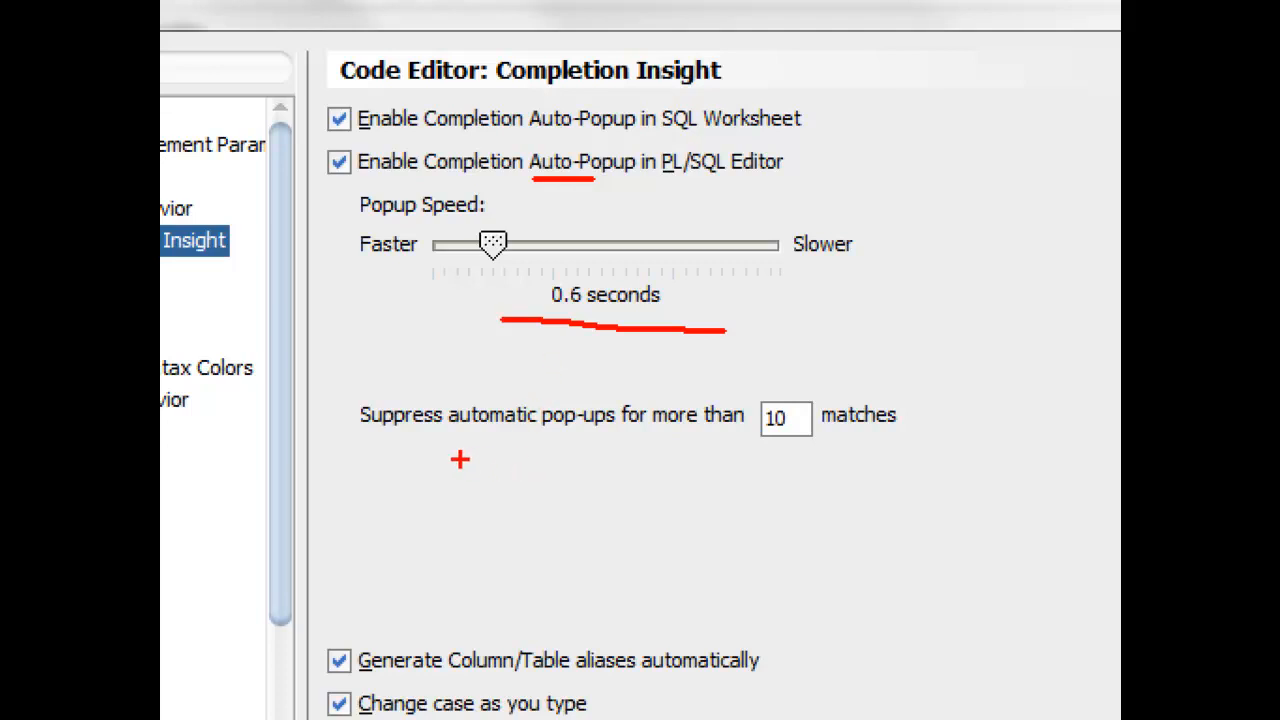
left_click_drag(445, 466, 910, 466)
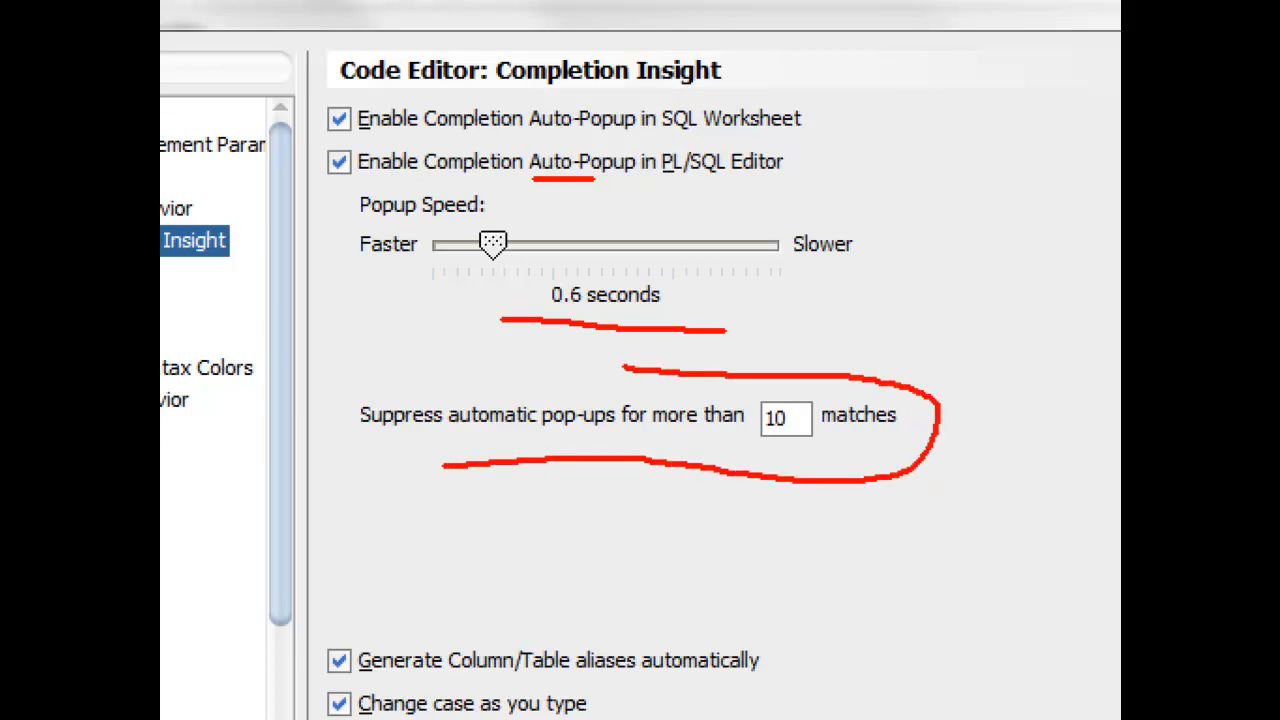
mouse_move(743, 433)
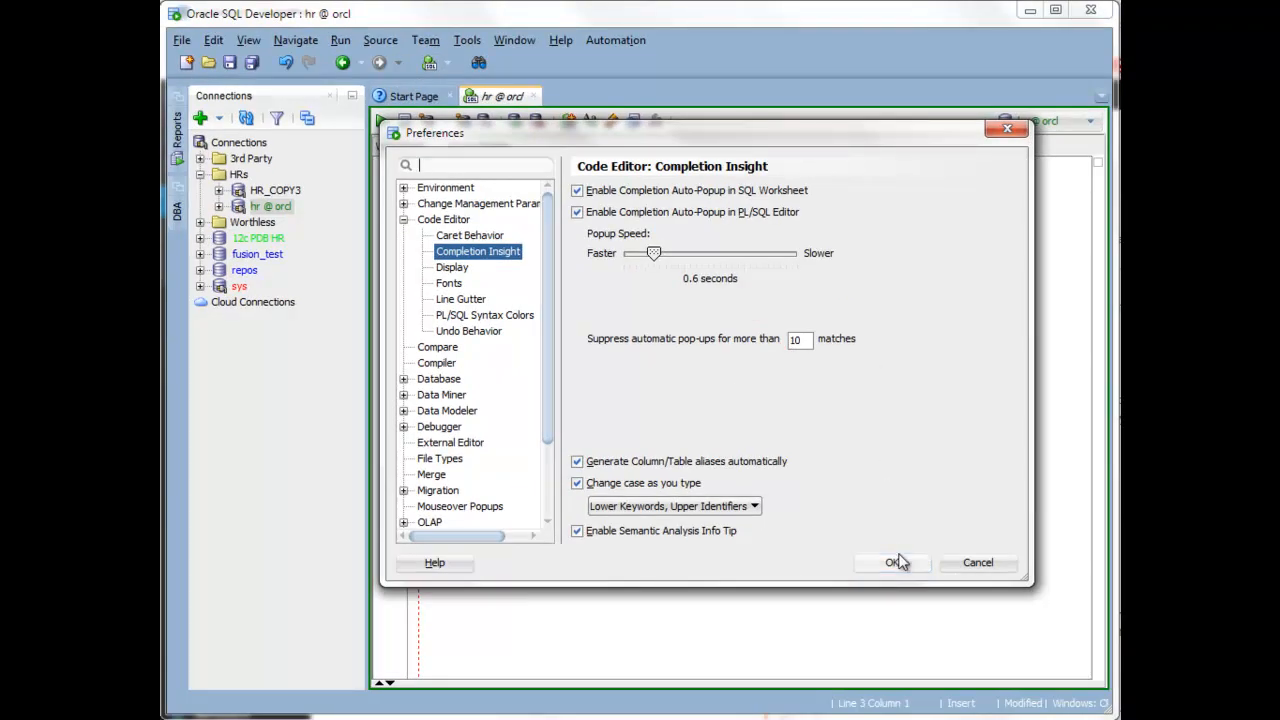
Close Preferences and type "select * from sys." in the worksheet.
left_click(891, 562)
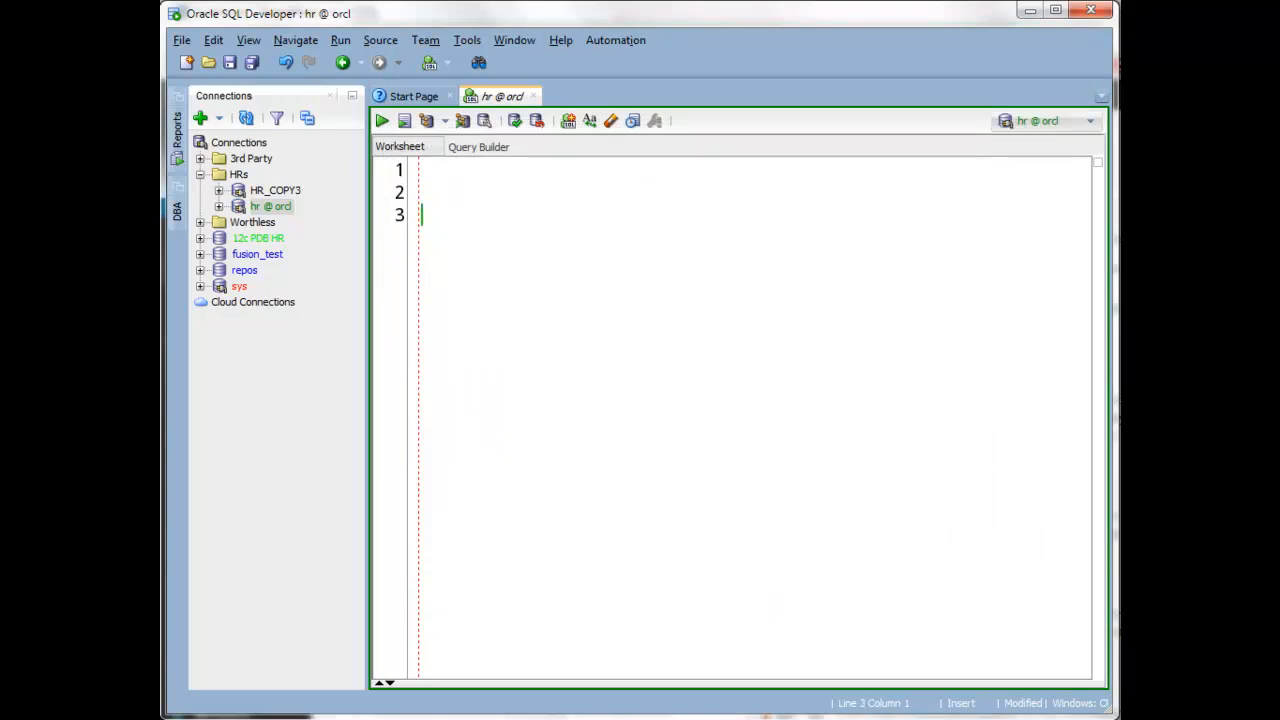
type("select * from sco")
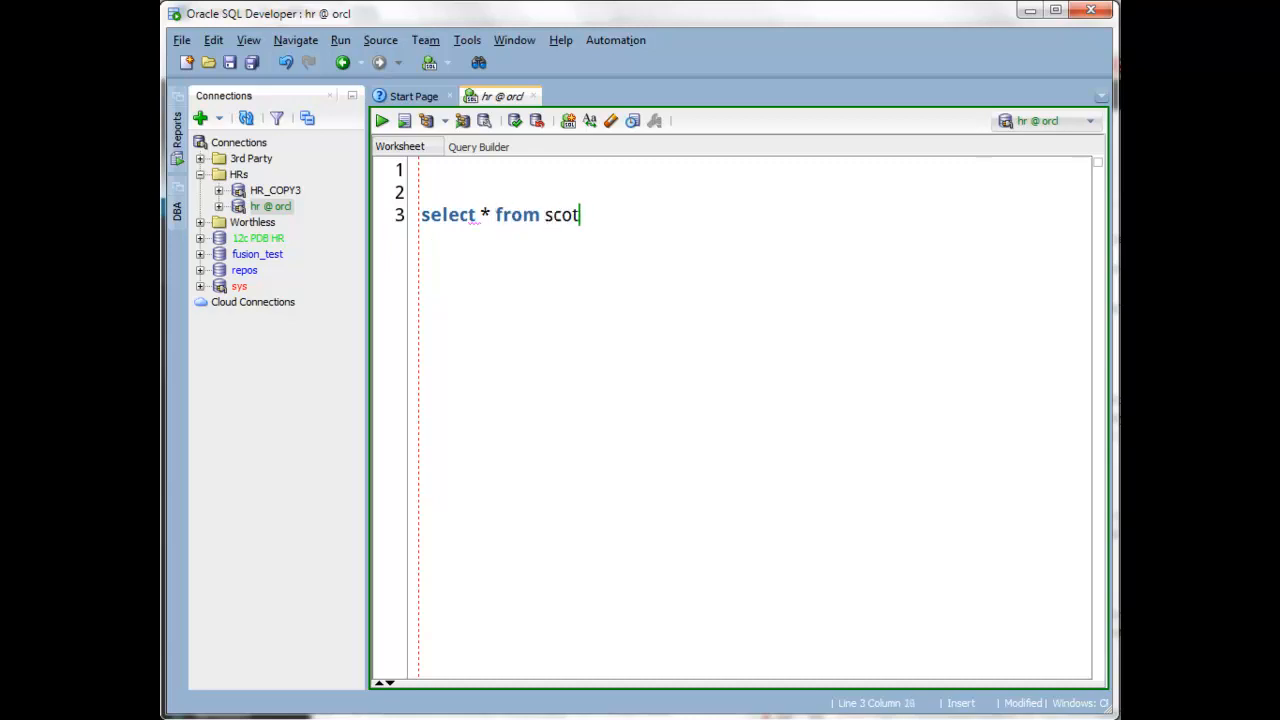
type("t.")
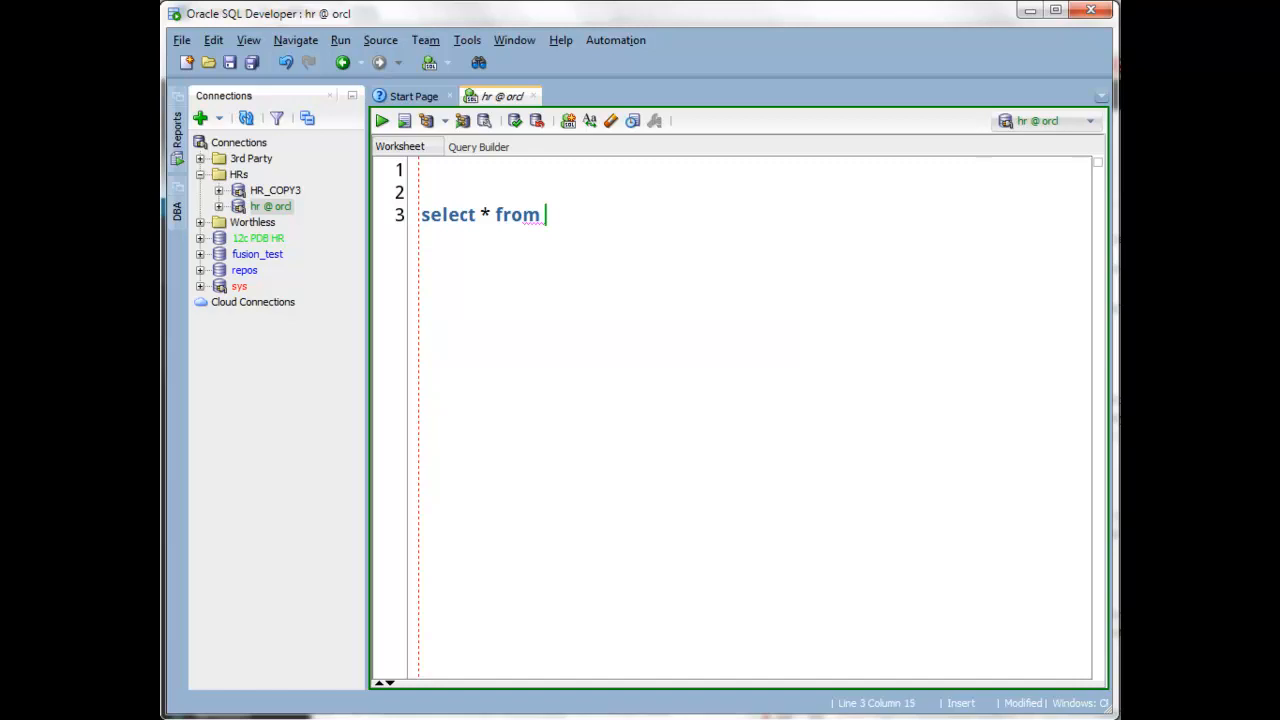
type("s")
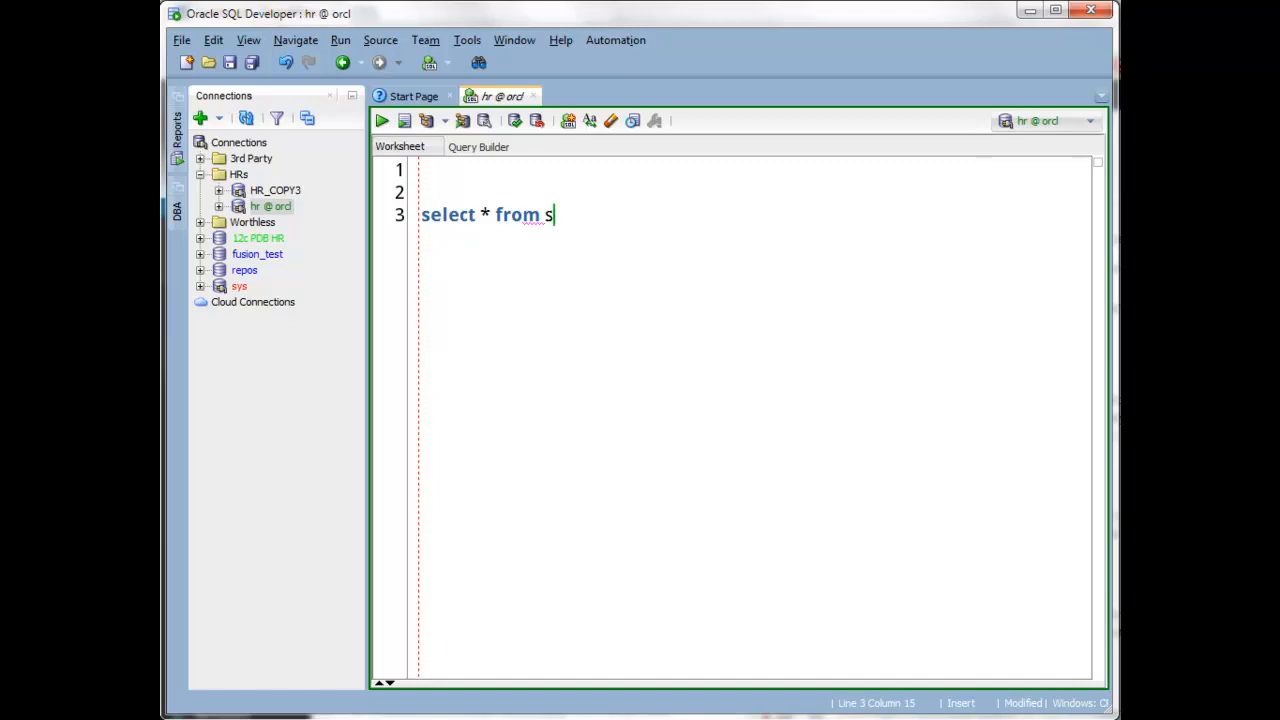
type("ys.")
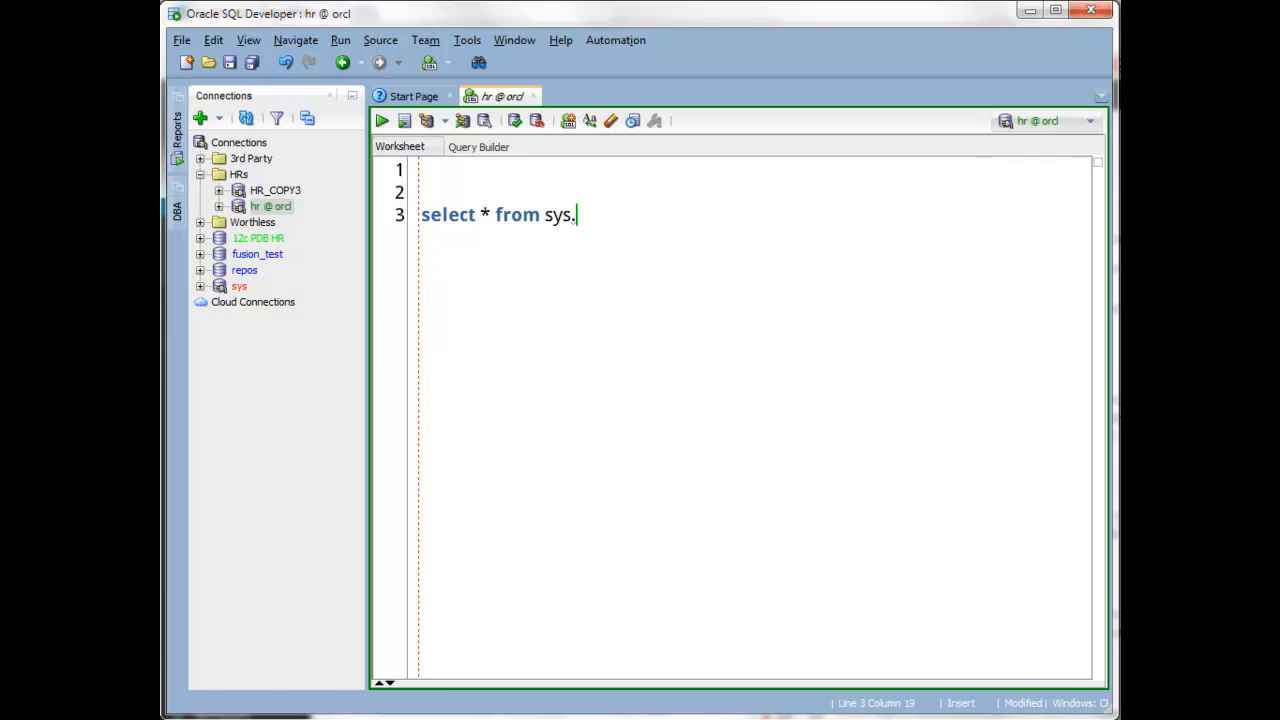
Type 'all_ta', view the SYS.ALL_TAB suggestions, then delete back to 'sys.'.
type("all_tab_c")
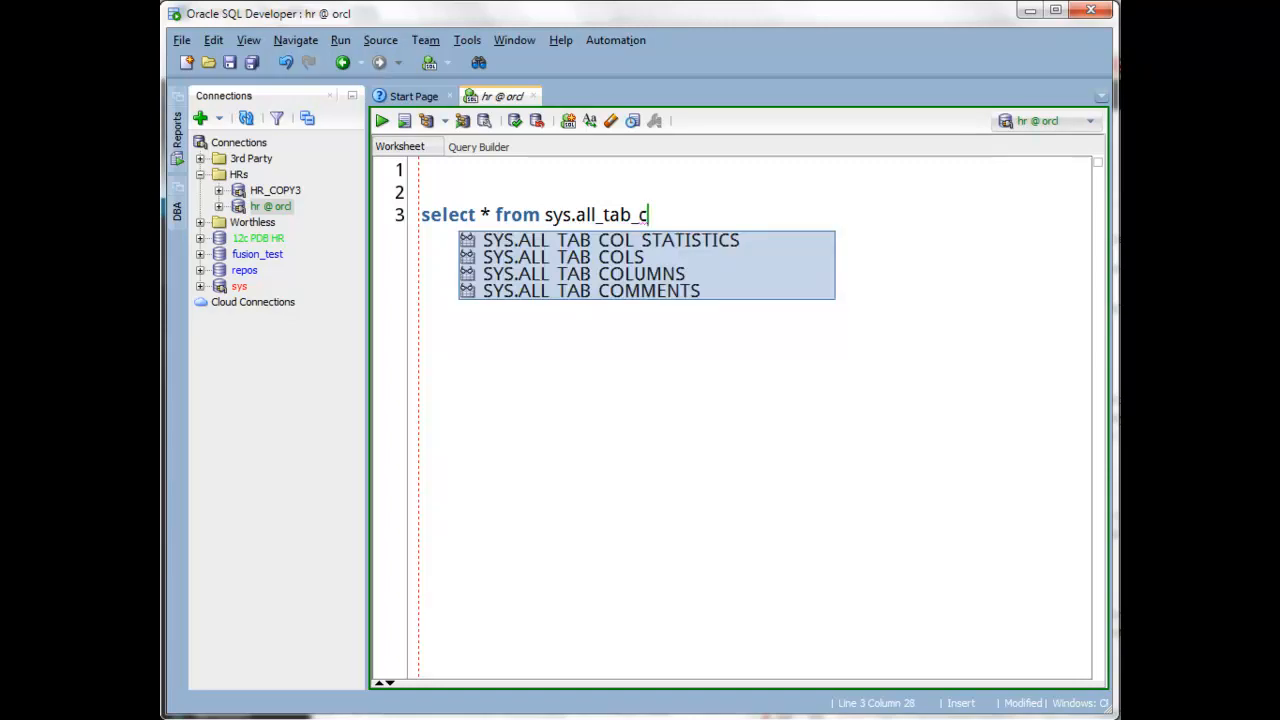
key("BackSpace")
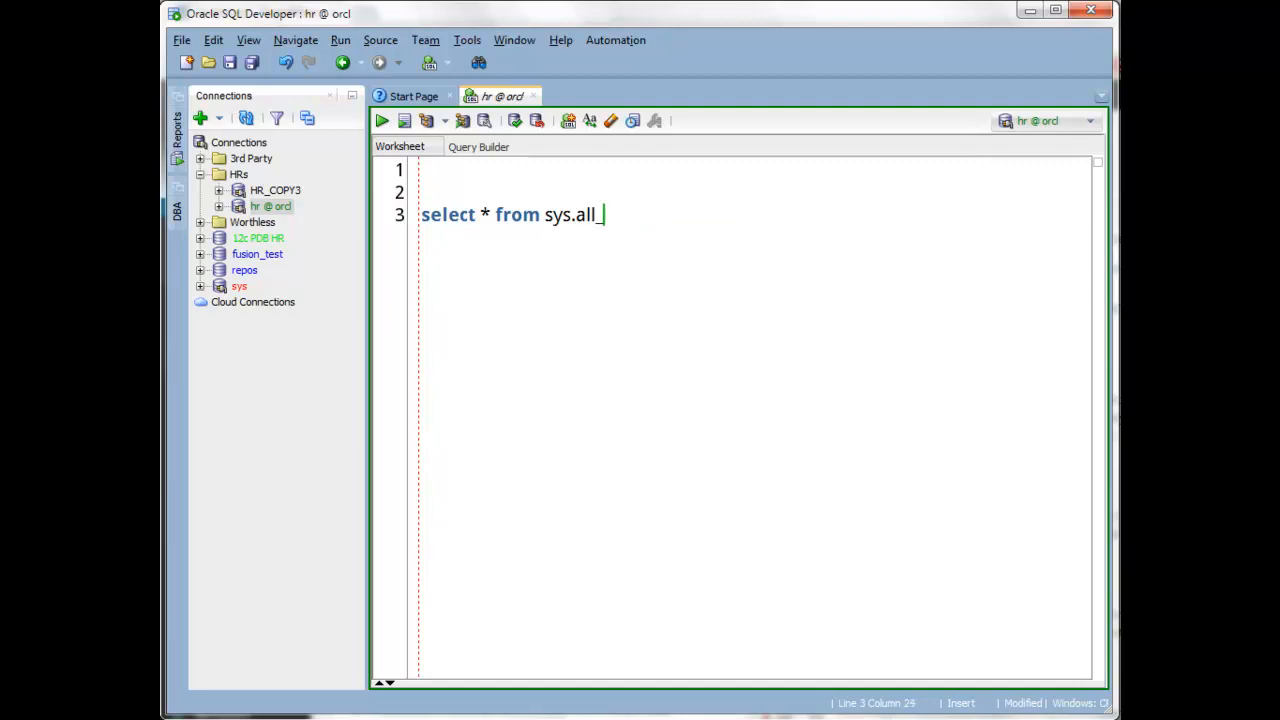
key("BackSpace")
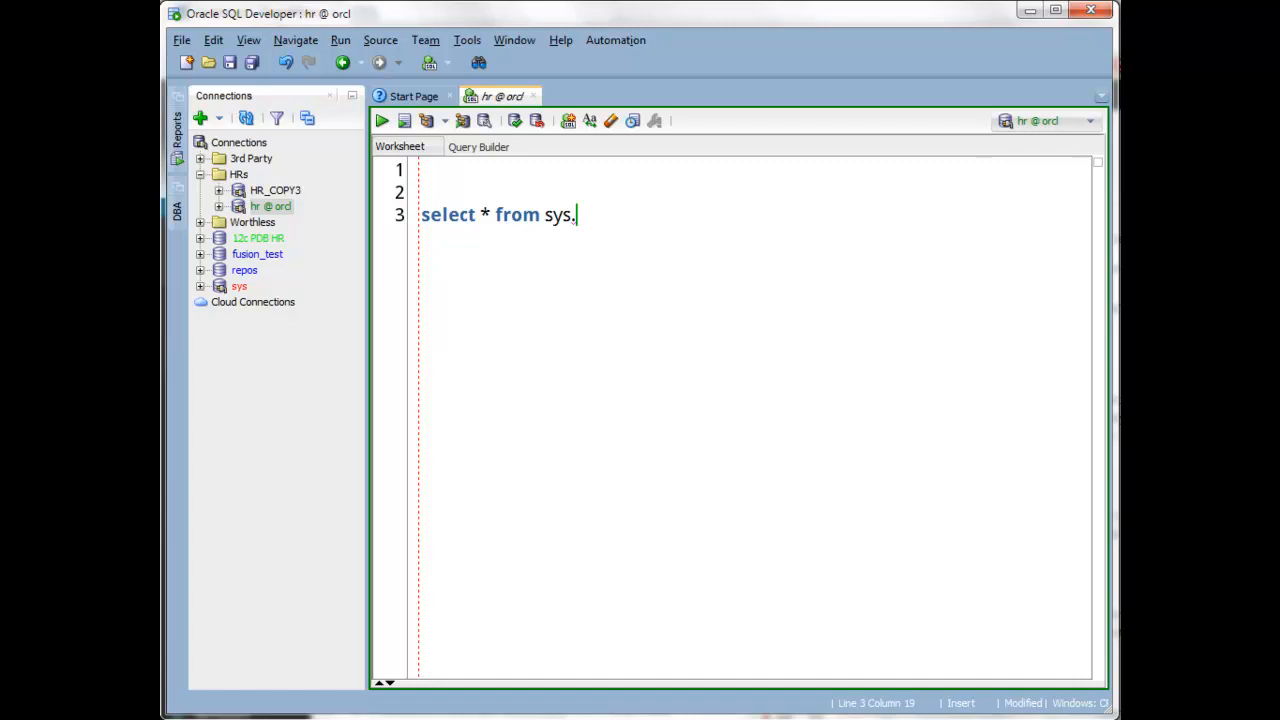
Retype 'sys.' after a run of spaces so the SYS object suggestions appear.
type(".")
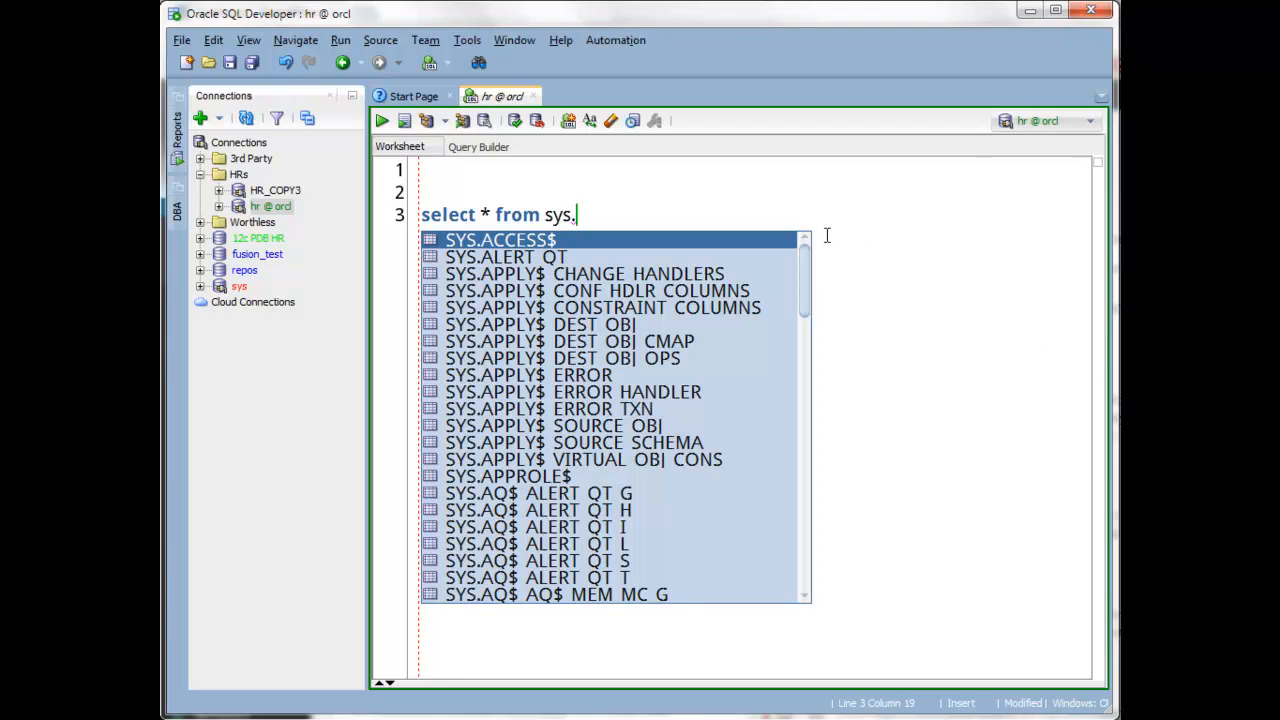
mouse_move(811, 604)
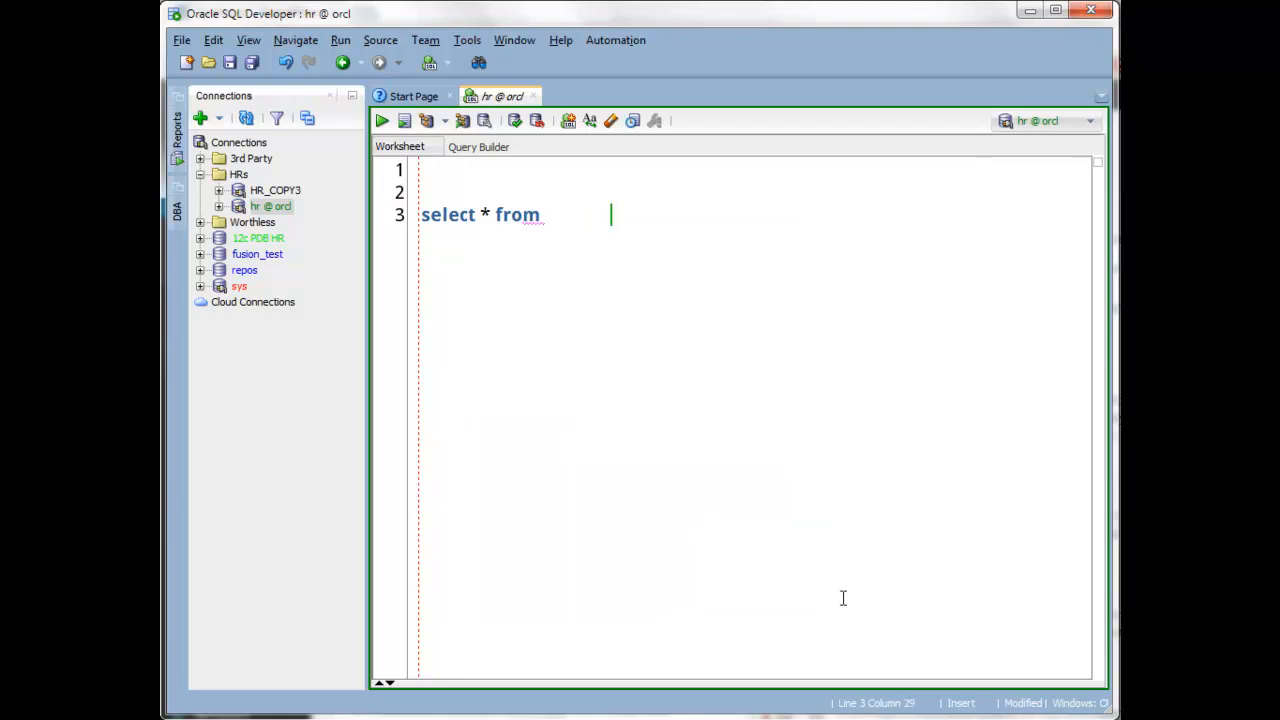
type("s")
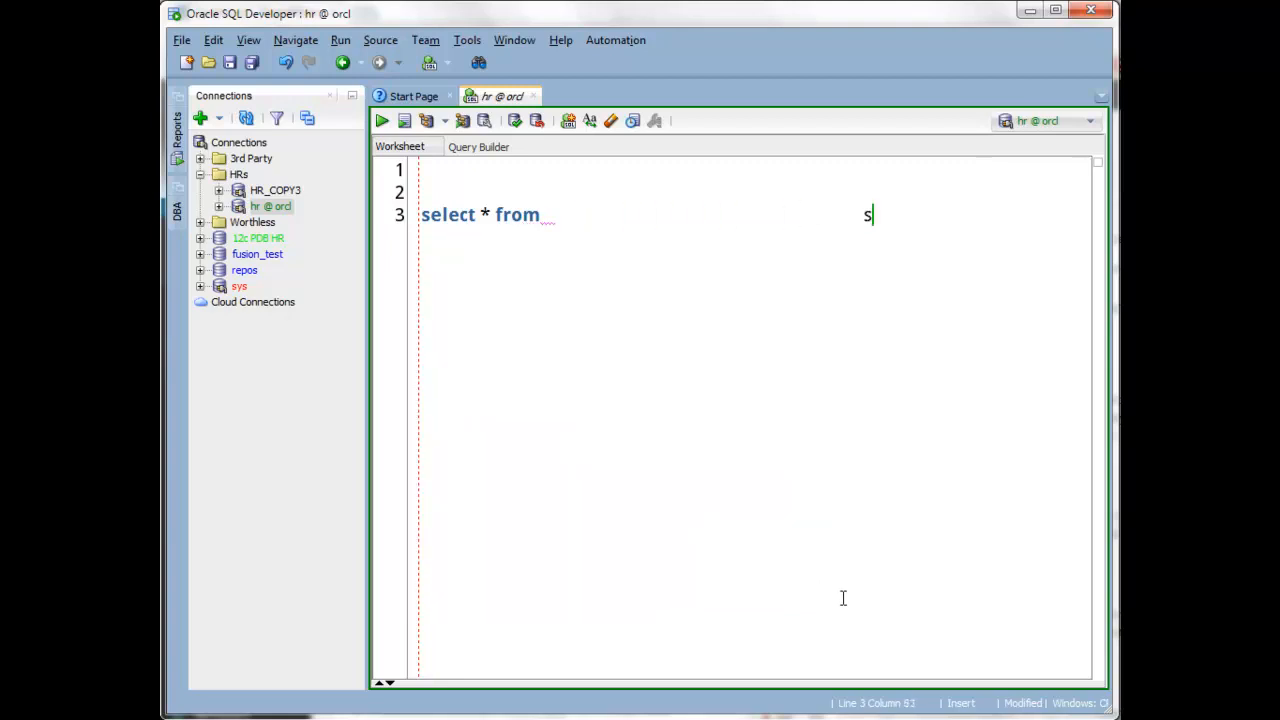
type("ys.")
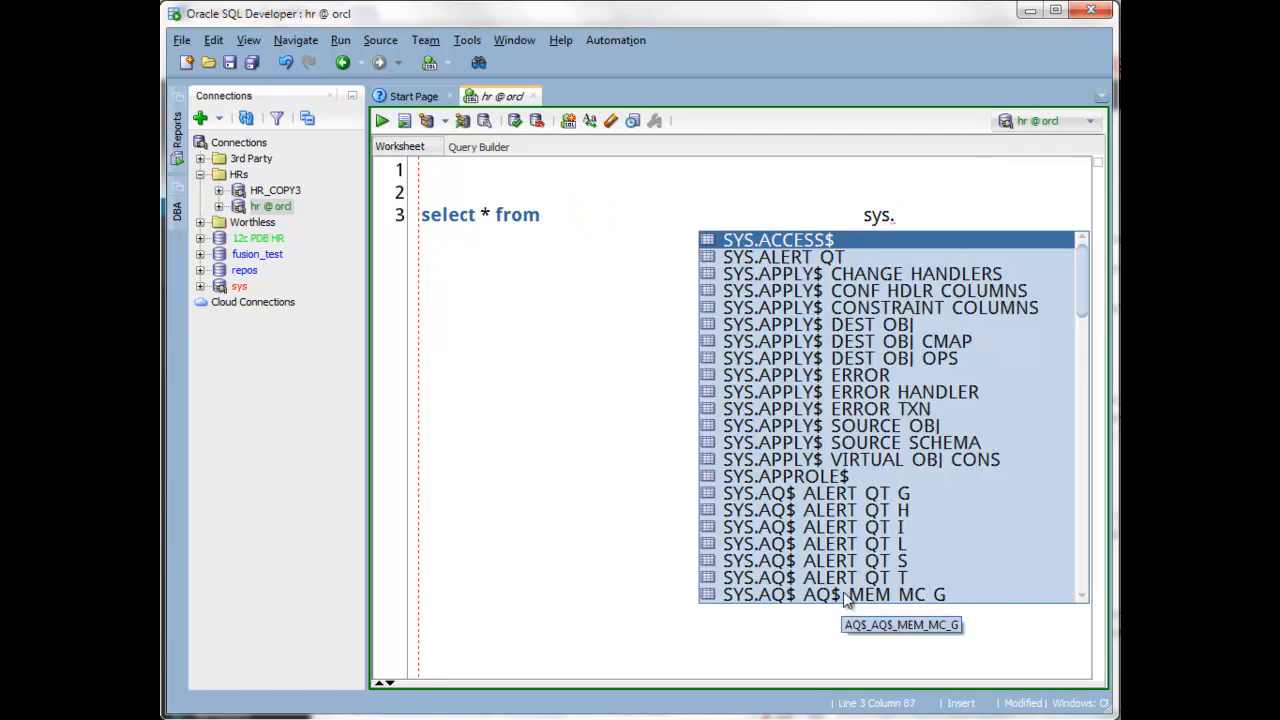
mouse_move(890, 252)
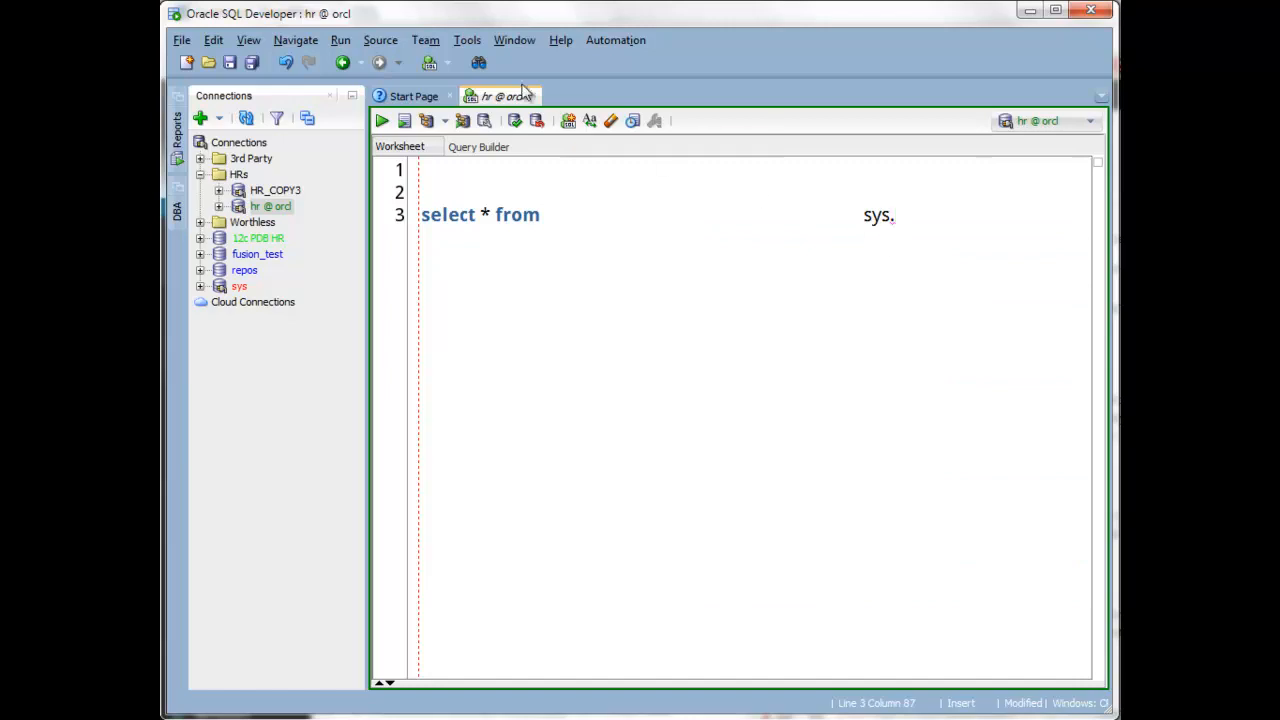
Uncheck Enable Completion Auto-Popup for SQL Worksheet and PL/SQL Editor, and save.
left_click(467, 40)
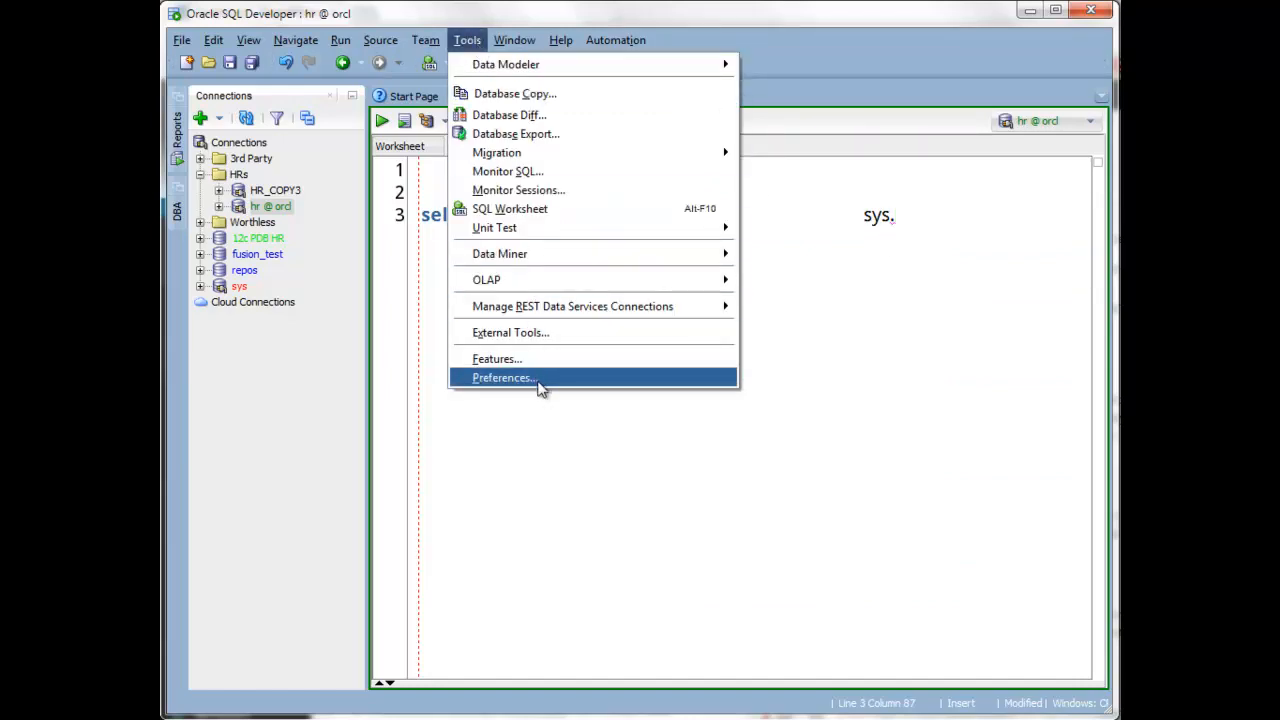
left_click(504, 377)
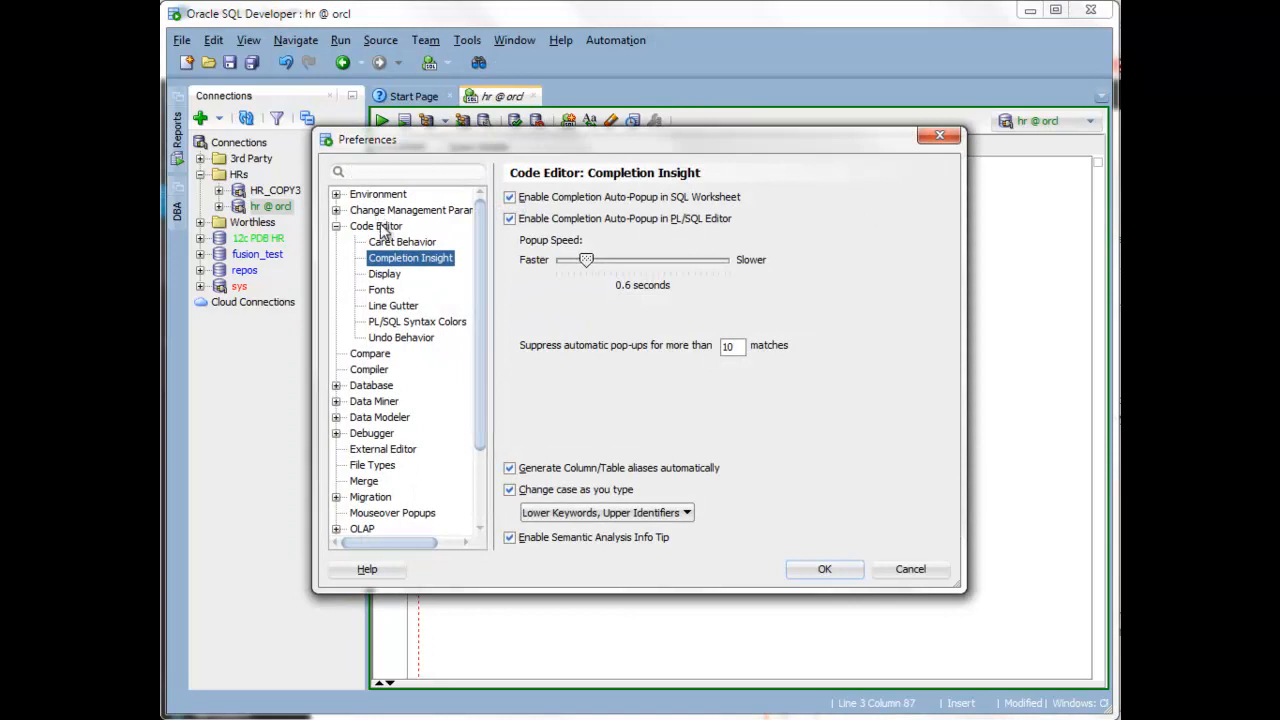
mouse_move(500, 260)
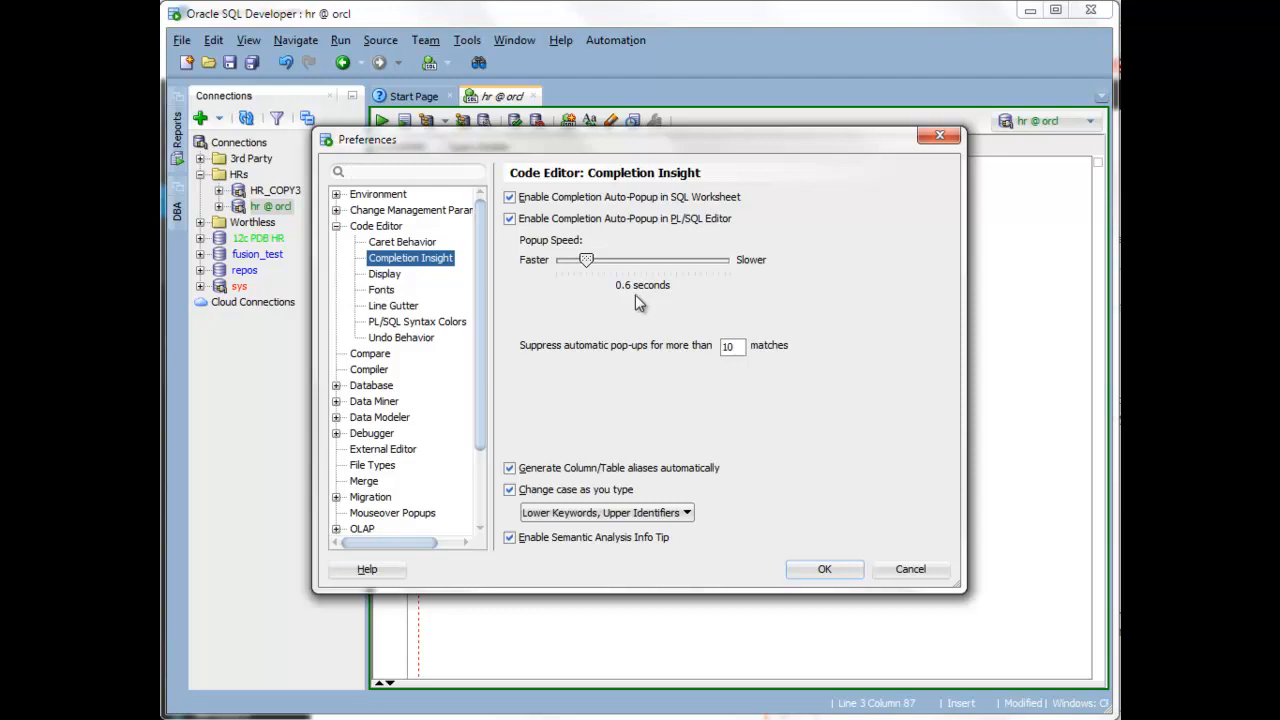
mouse_move(632, 361)
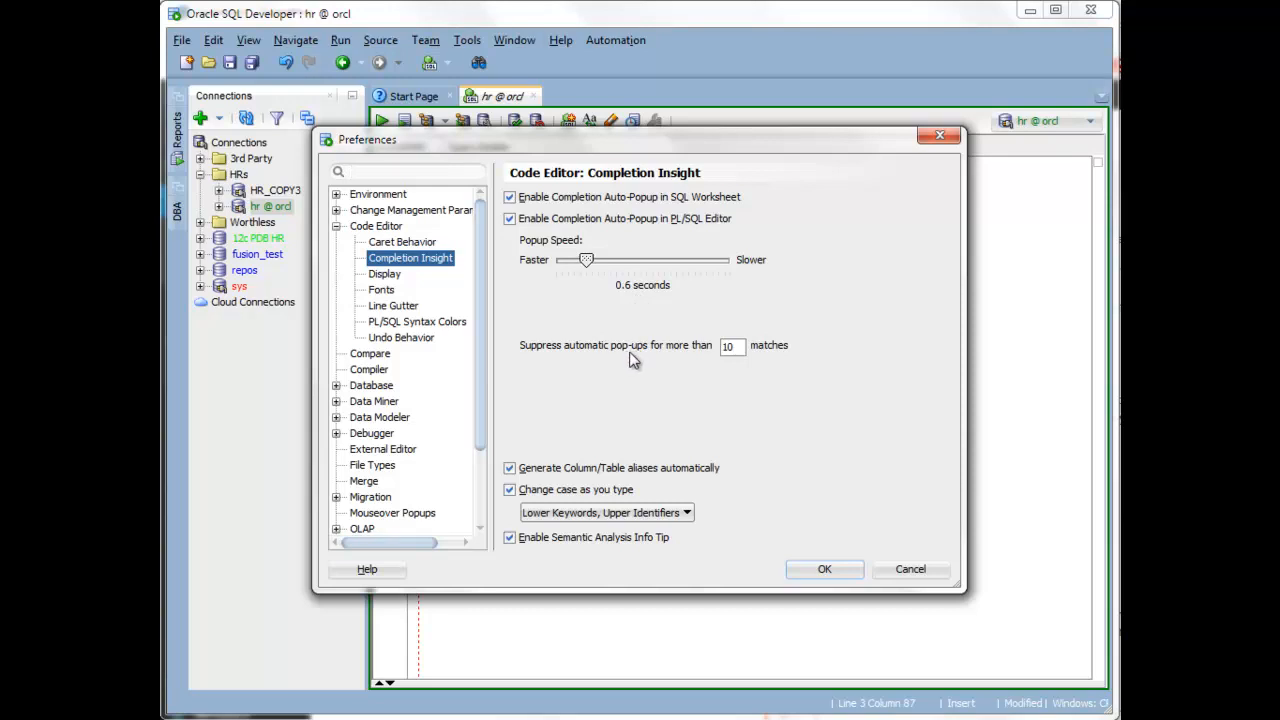
mouse_move(665, 361)
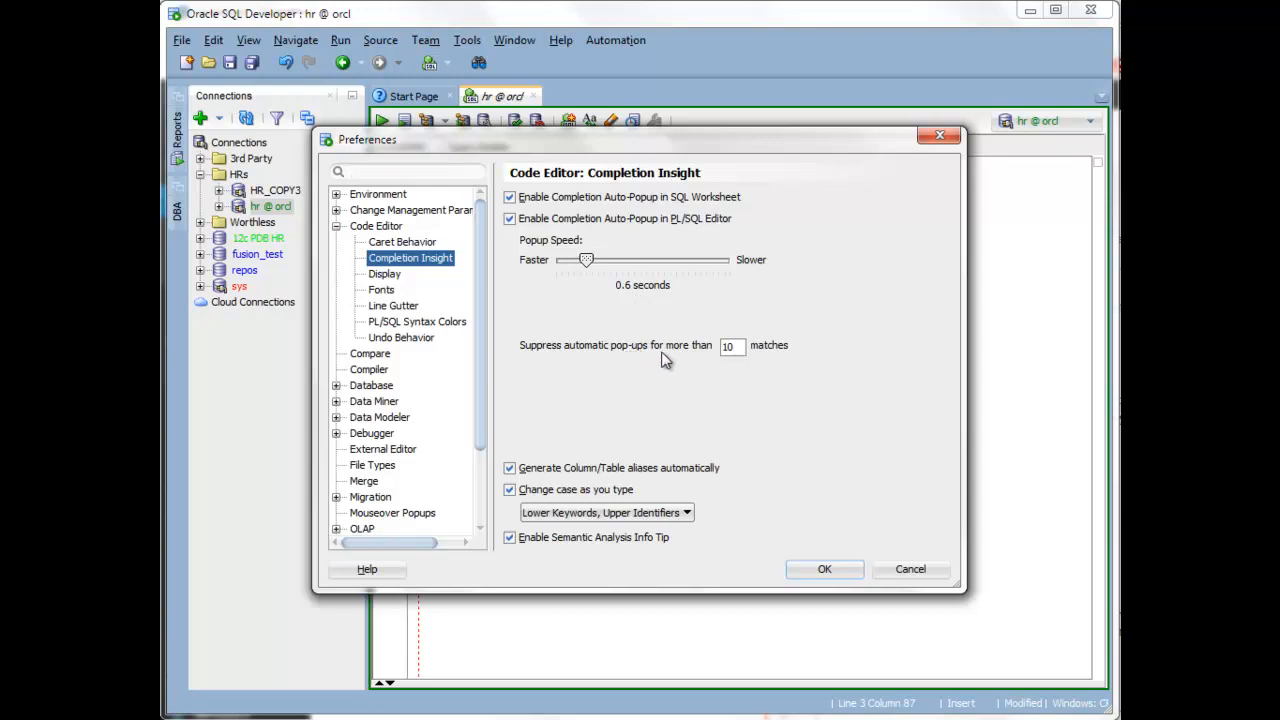
mouse_move(700, 320)
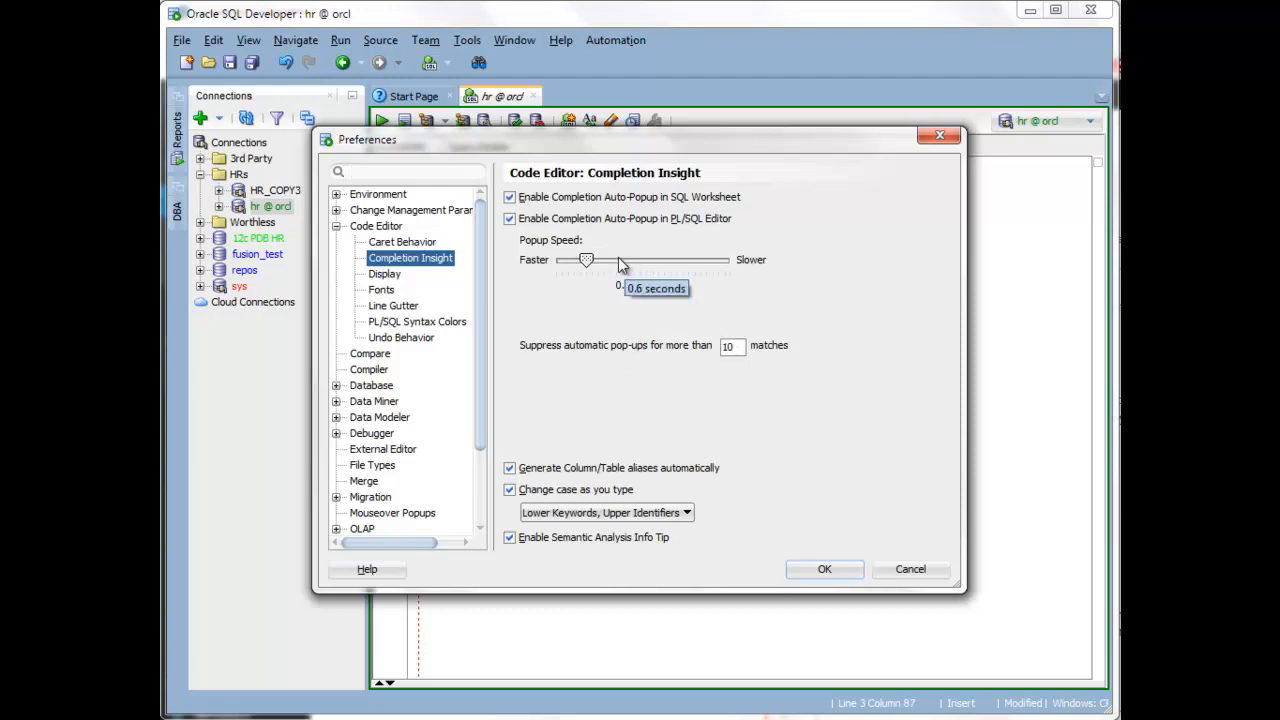
left_click(510, 197)
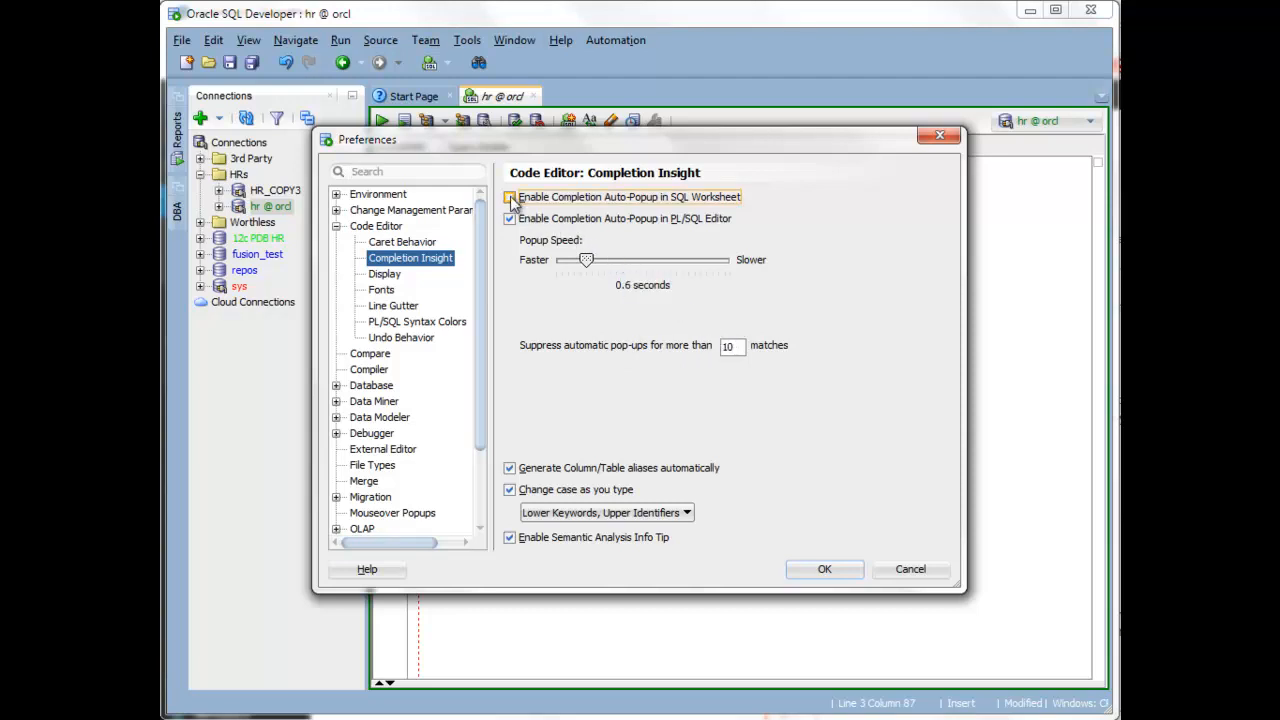
left_click(510, 197)
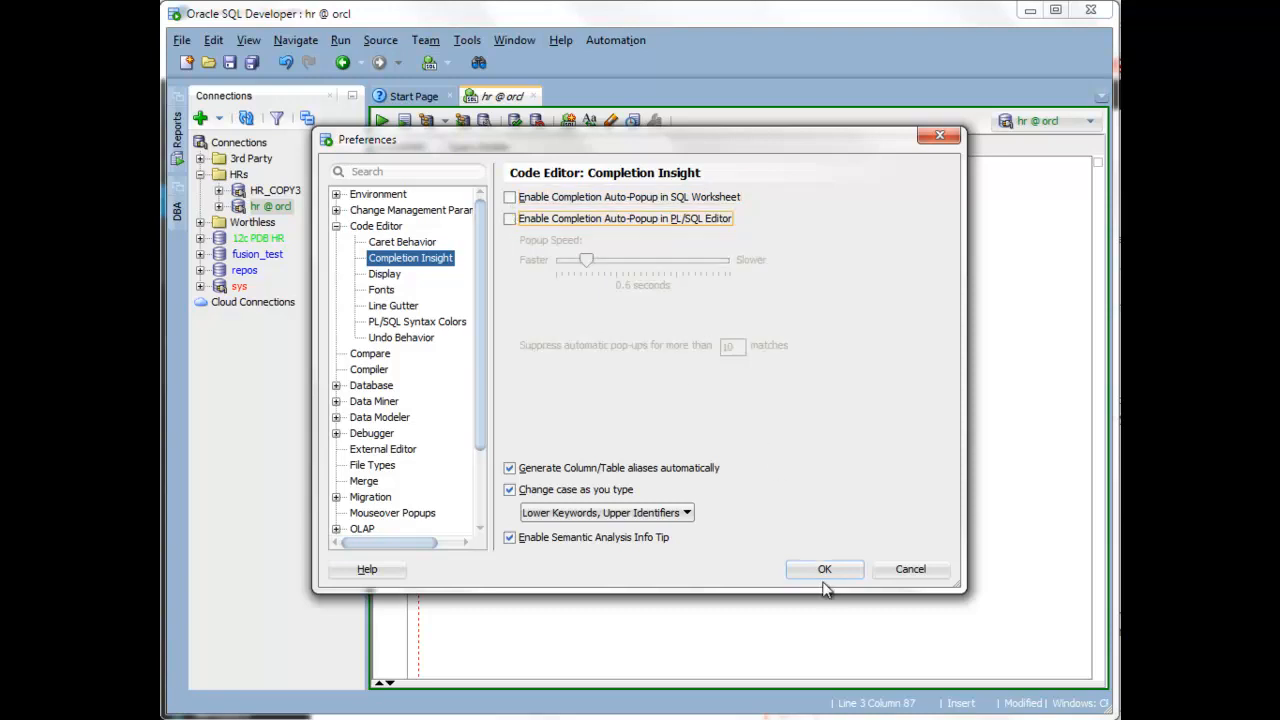
left_click(824, 569)
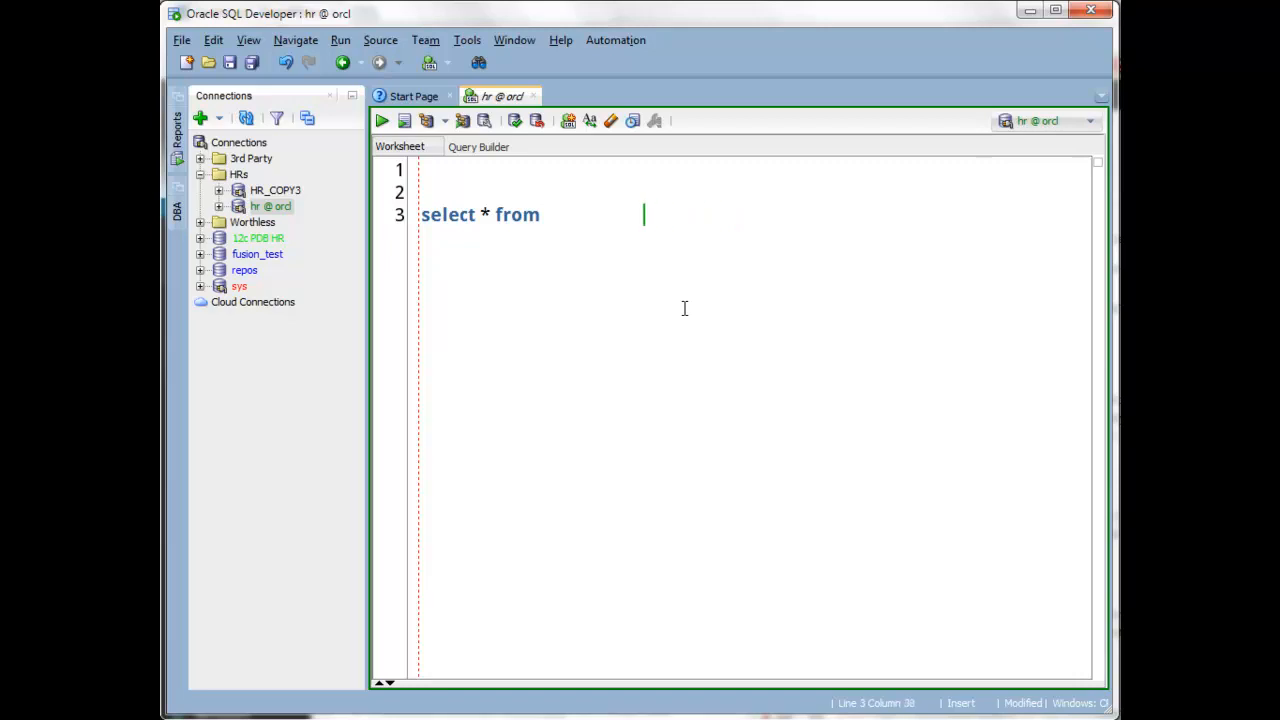
Type 'hr.em' as the table and list matching HR tables with Ctrl+Space.
type("hr.e")
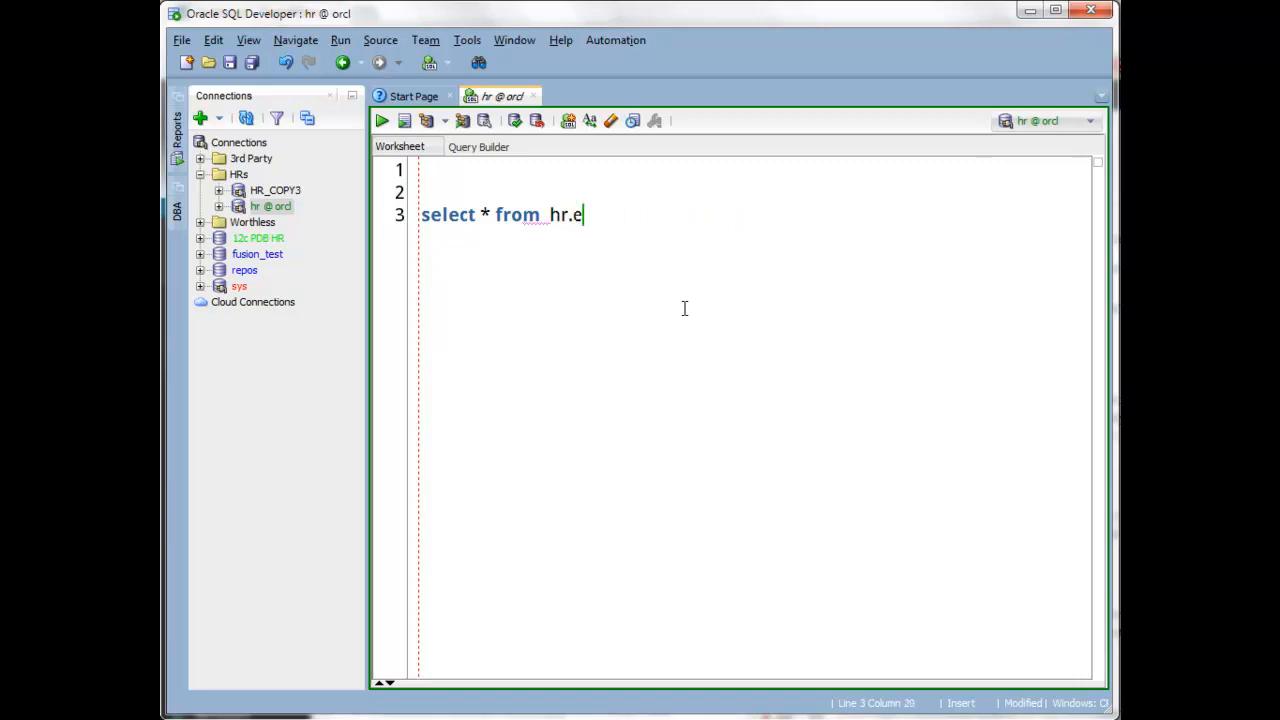
type("m")
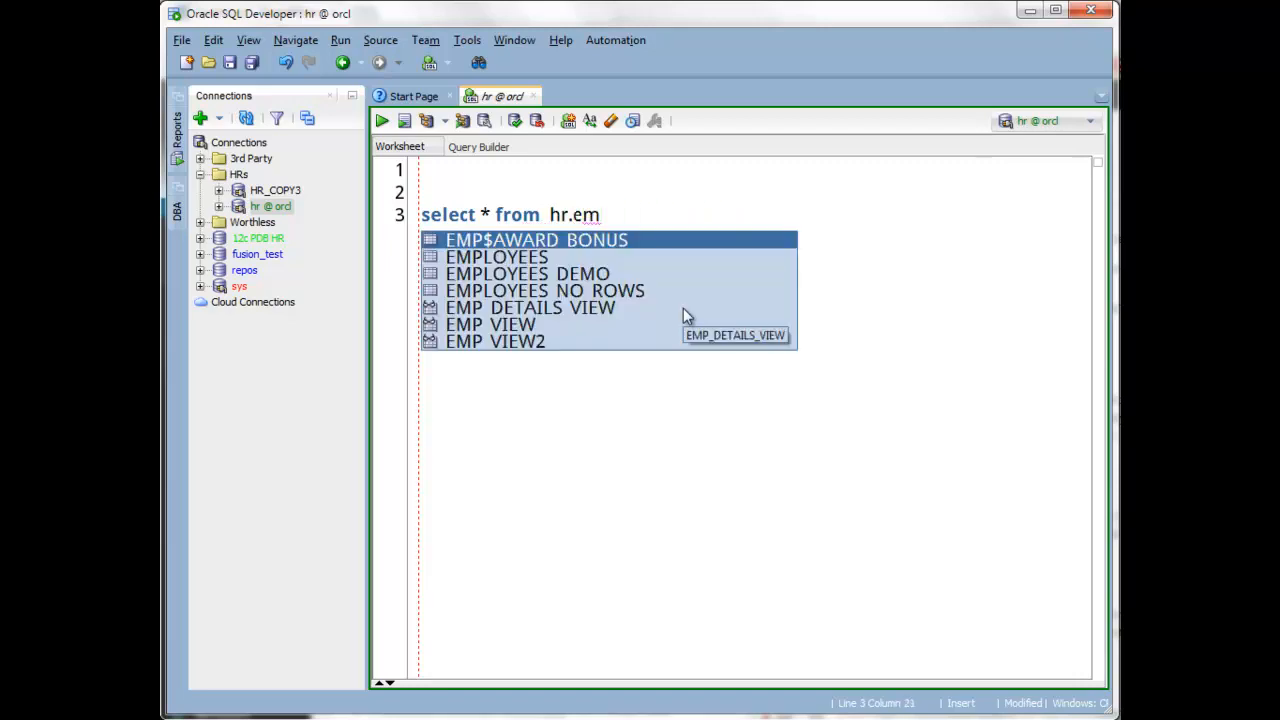